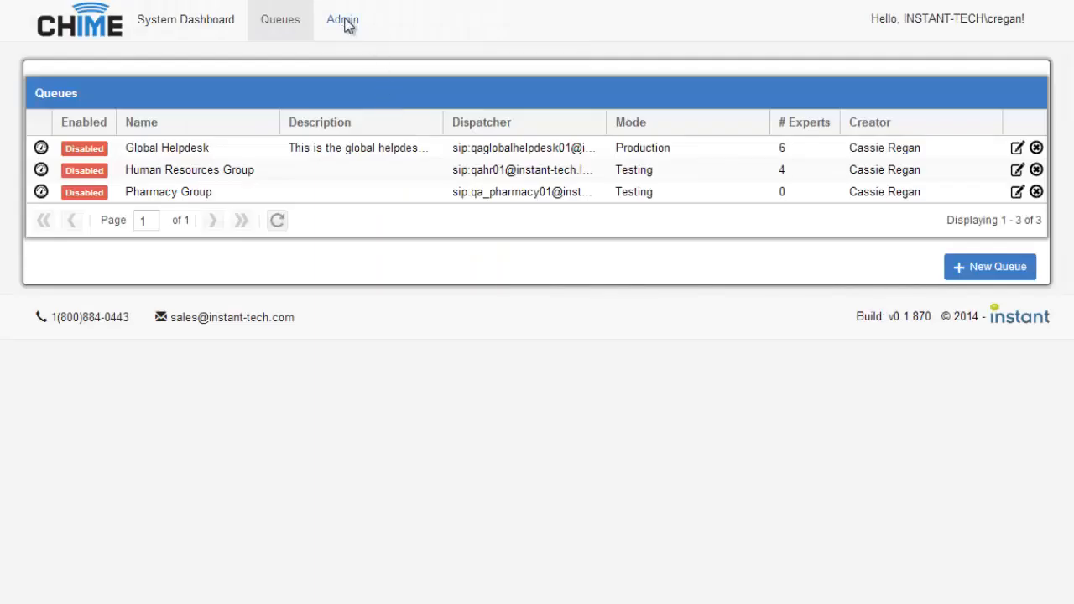
{"action": "left_click", "coordinate": [342, 19]}
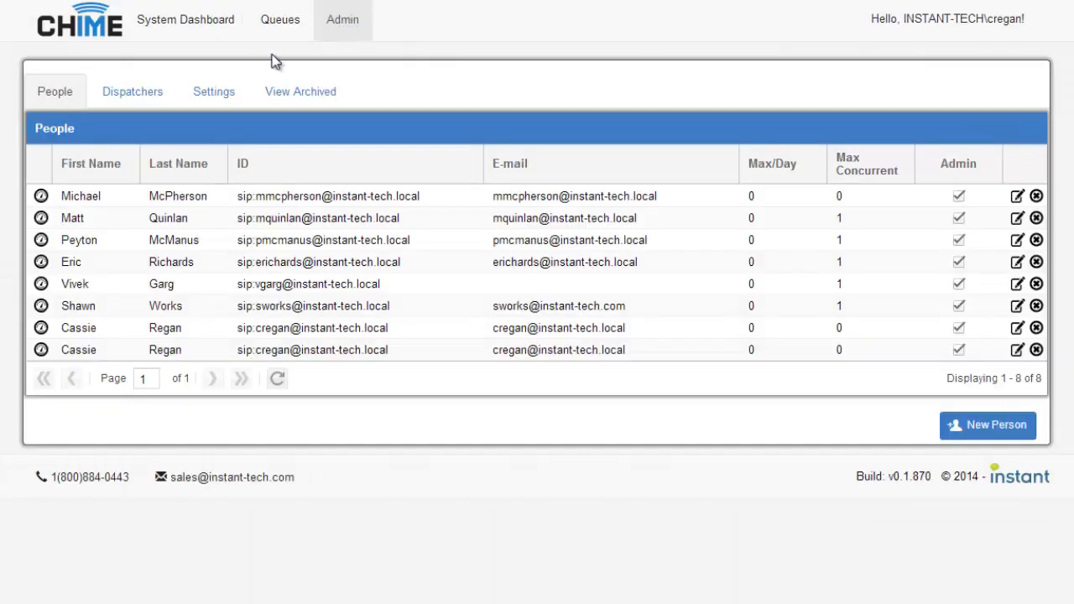
{"action": "left_click", "coordinate": [213, 92]}
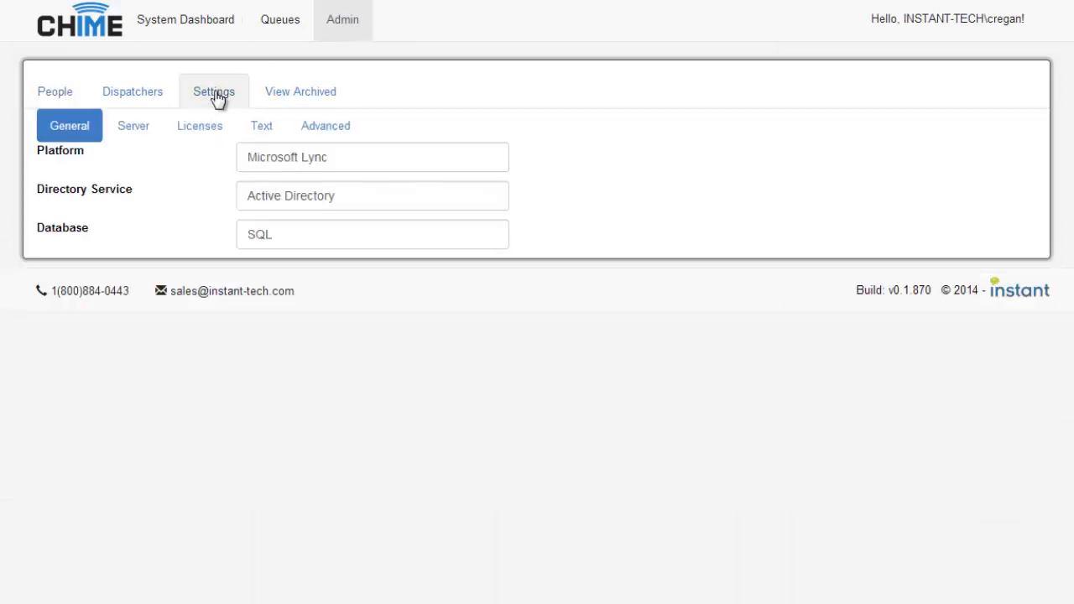
{"action": "left_click", "coordinate": [200, 126]}
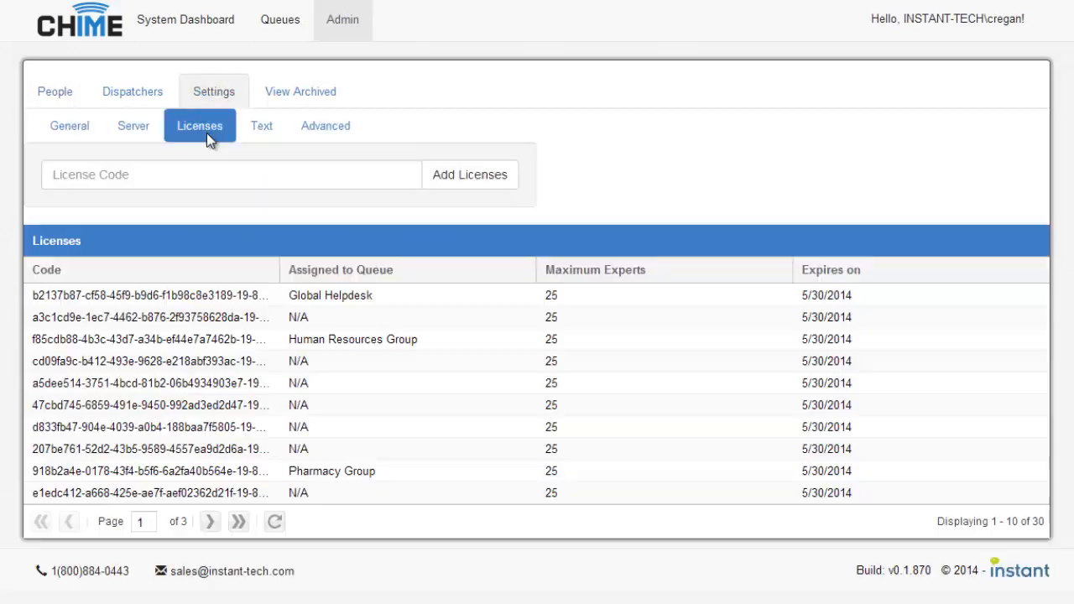
{"action": "left_click", "coordinate": [231, 175]}
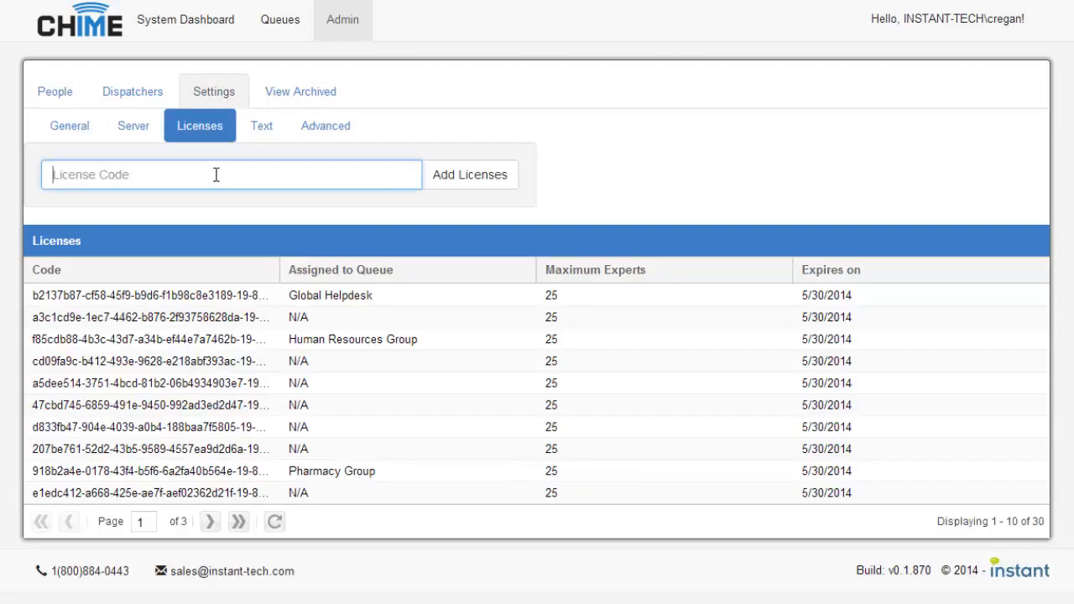
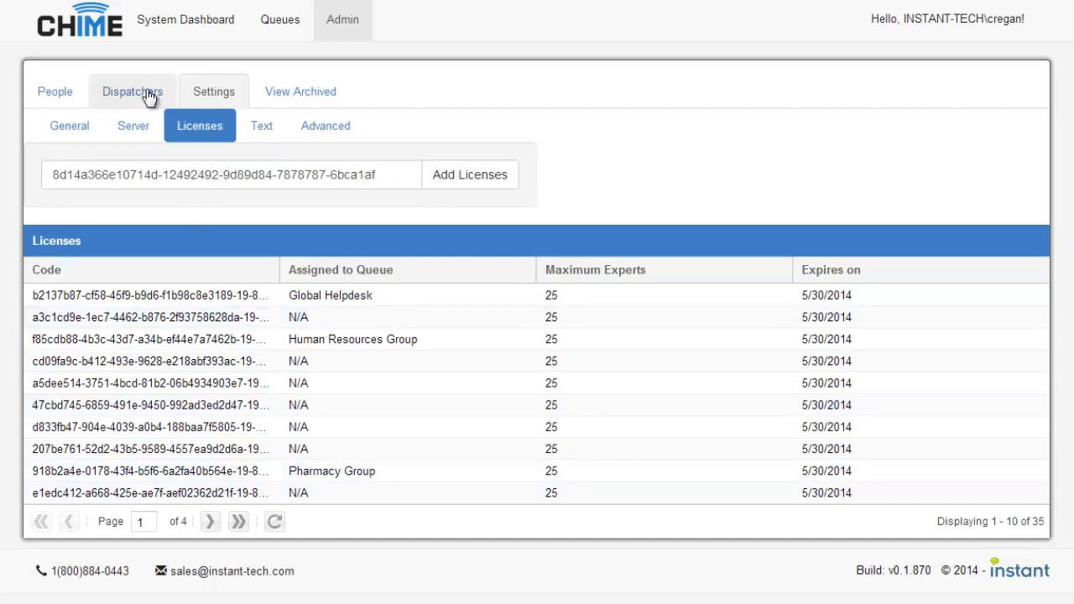
Start a new dispatcher and browse the directory users for its account
{"action": "left_click", "coordinate": [132, 92]}
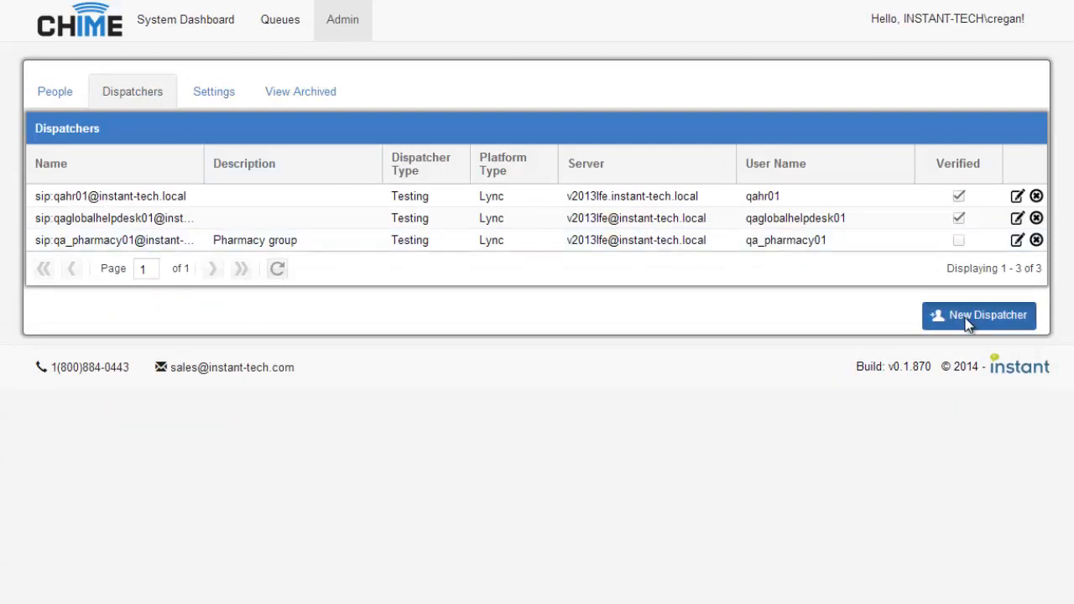
{"action": "left_click", "coordinate": [978, 314]}
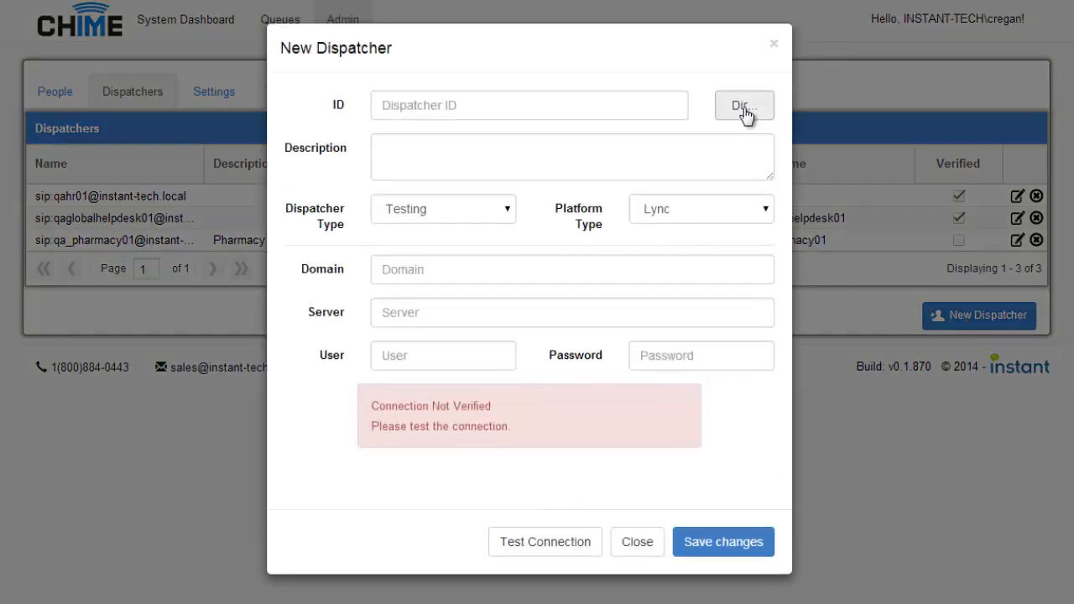
{"action": "left_click", "coordinate": [743, 105]}
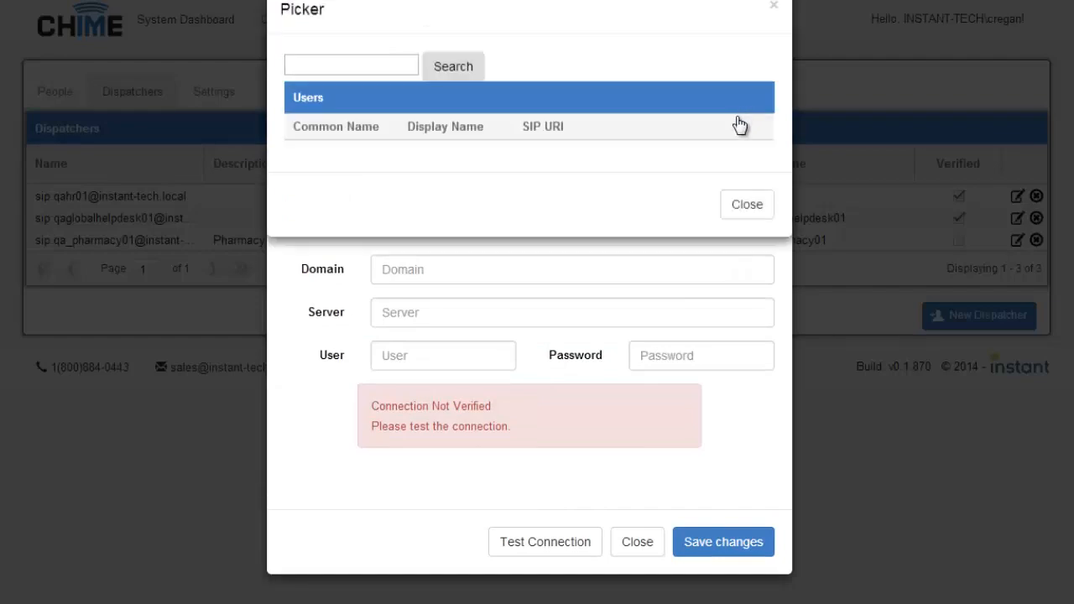
{"action": "left_click", "coordinate": [454, 66]}
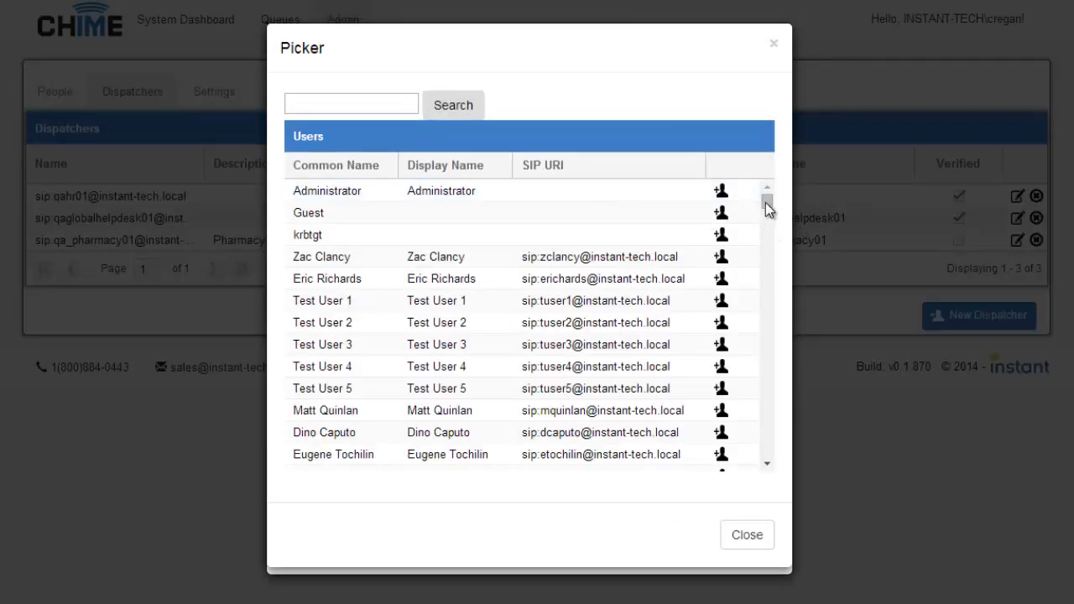
{"action": "scroll", "scroll_direction": "down", "scroll_amount": 3}
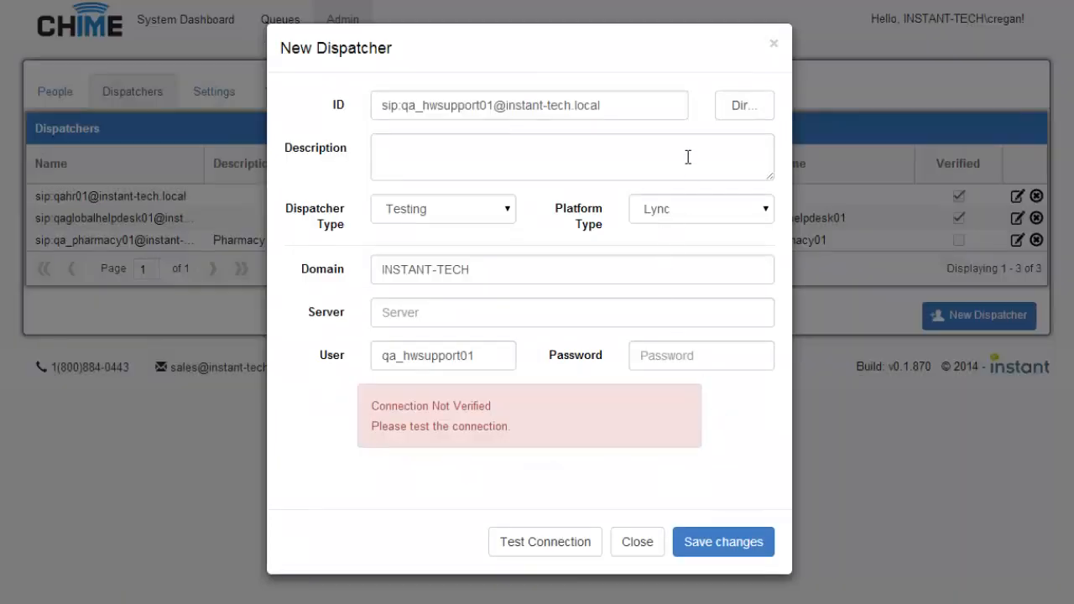
{"action": "type", "text": "Hardware support Queue"}
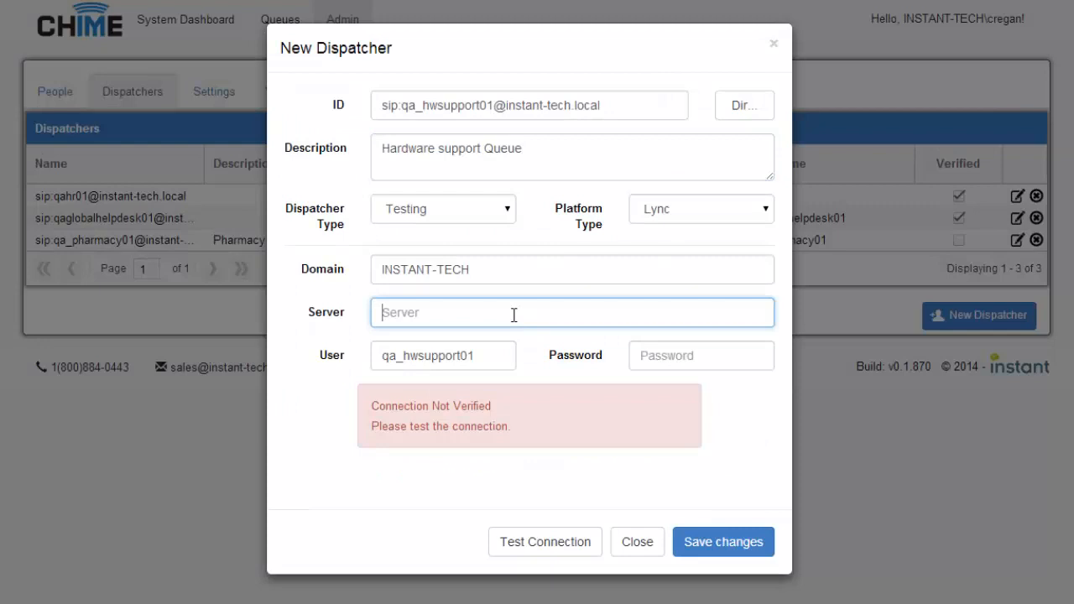
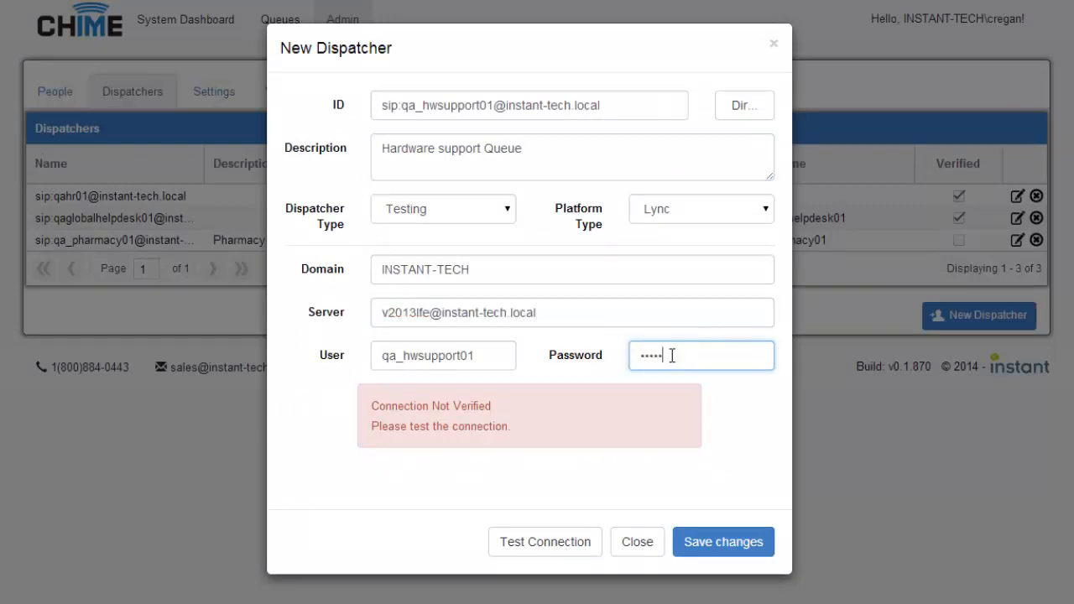
{"action": "type", "text": "••"}
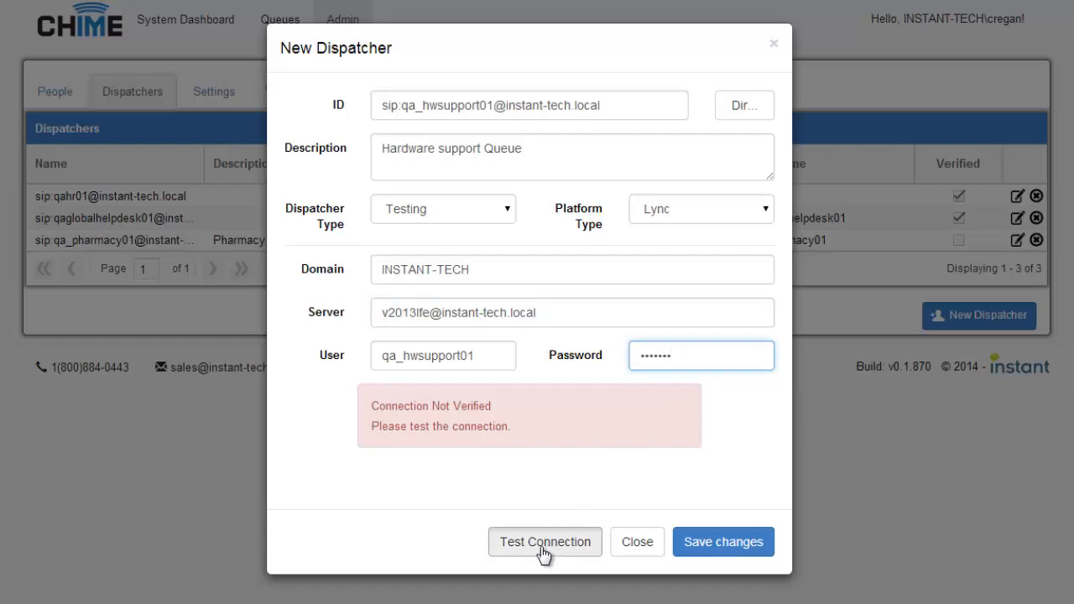
{"action": "left_click", "coordinate": [545, 541]}
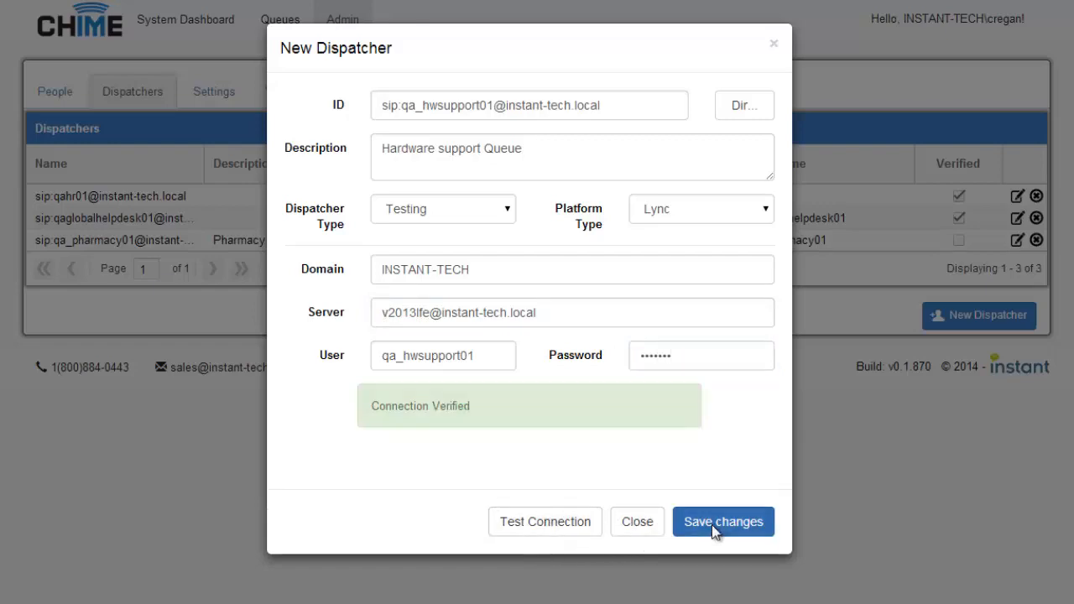
{"action": "left_click", "coordinate": [723, 521]}
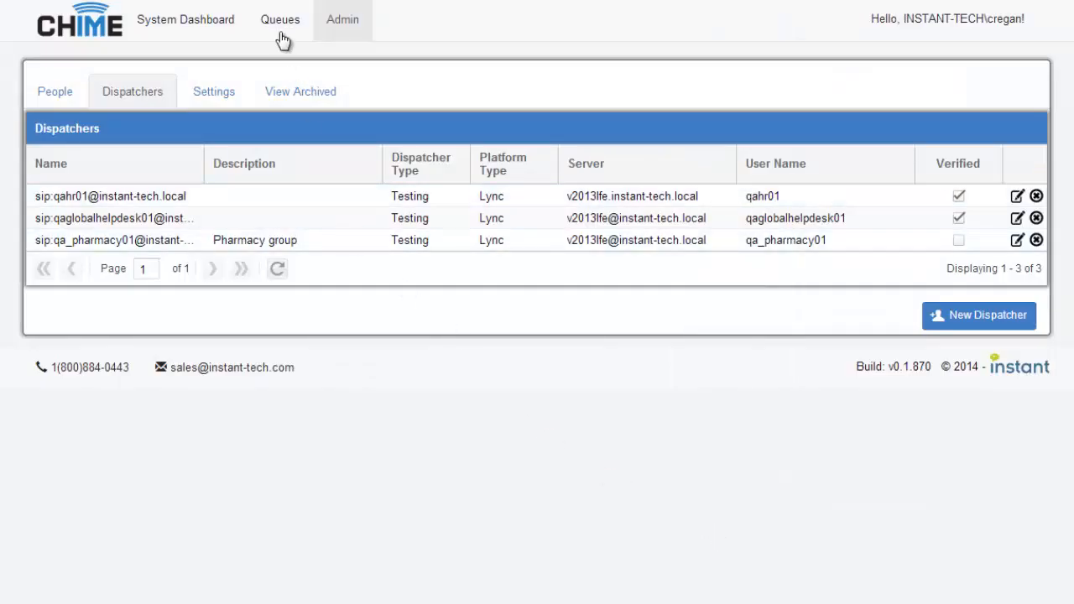
Create the 'Hardware Support Queue' using the hardware-support dispatcher
{"action": "left_click", "coordinate": [280, 19]}
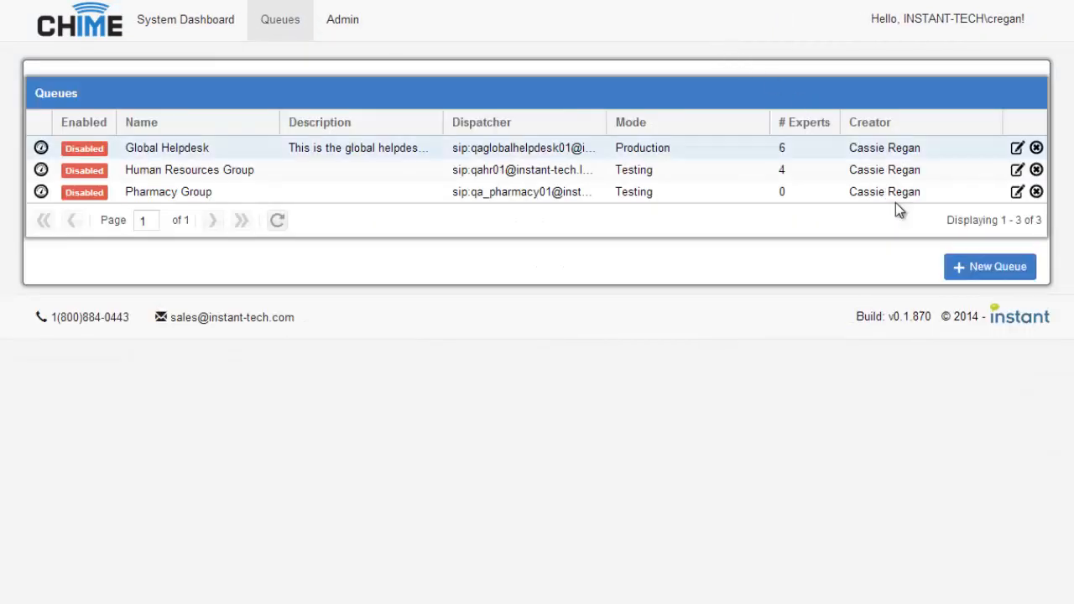
{"action": "left_click", "coordinate": [990, 266]}
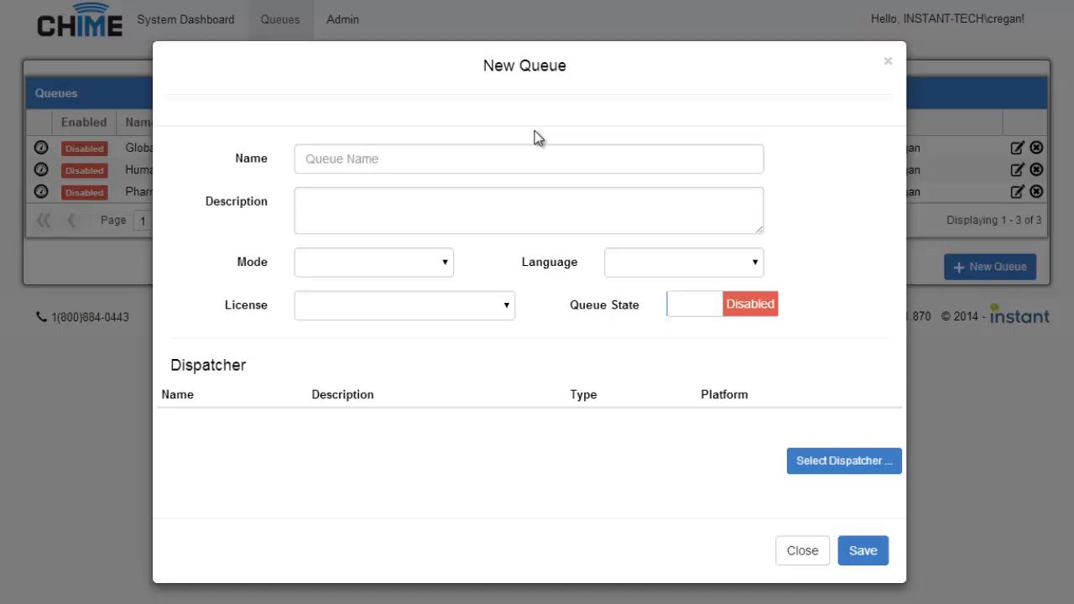
{"action": "type", "text": "Hardware Support Queue"}
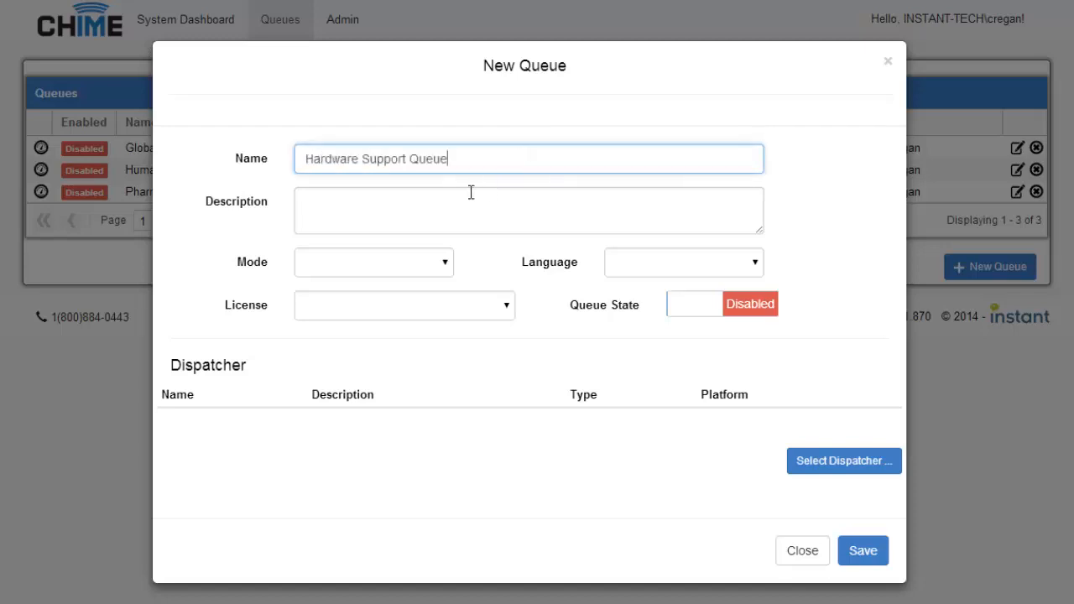
{"action": "left_click", "coordinate": [843, 460]}
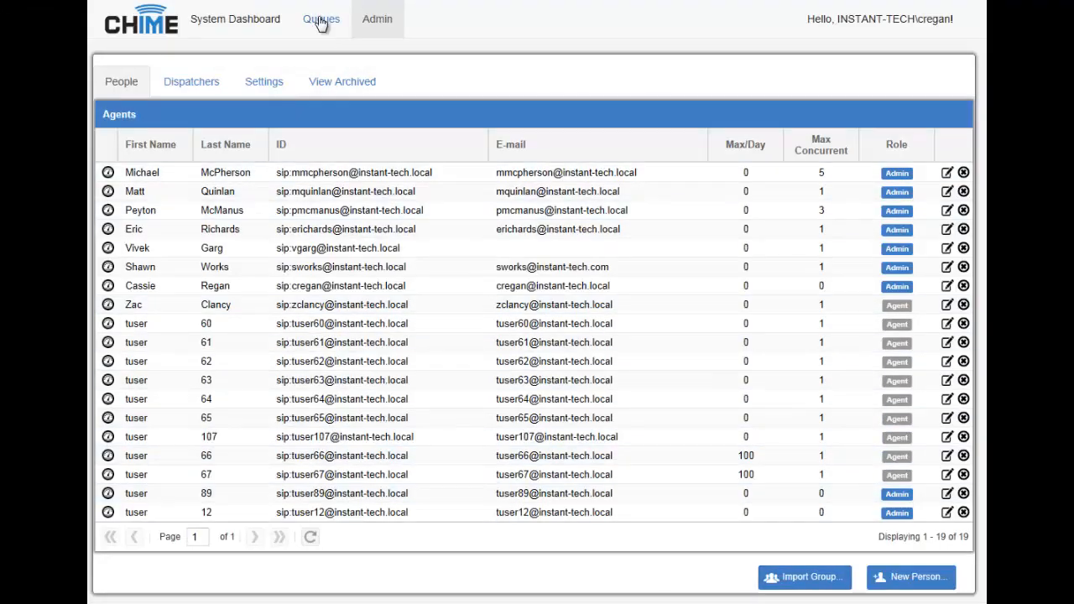
{"action": "left_click", "coordinate": [321, 19]}
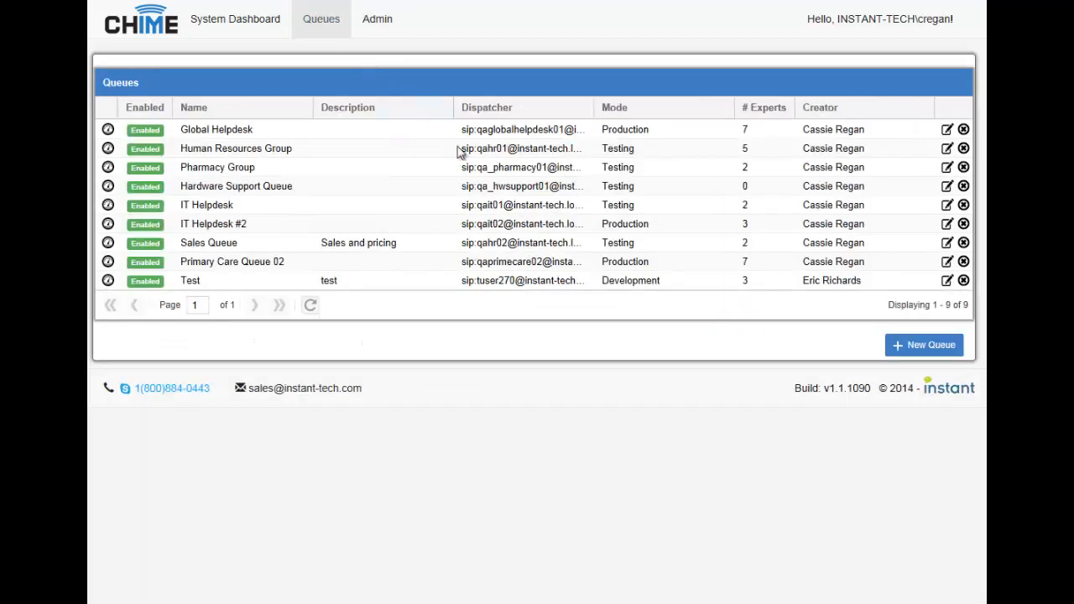
{"action": "mouse_move", "coordinate": [948, 187]}
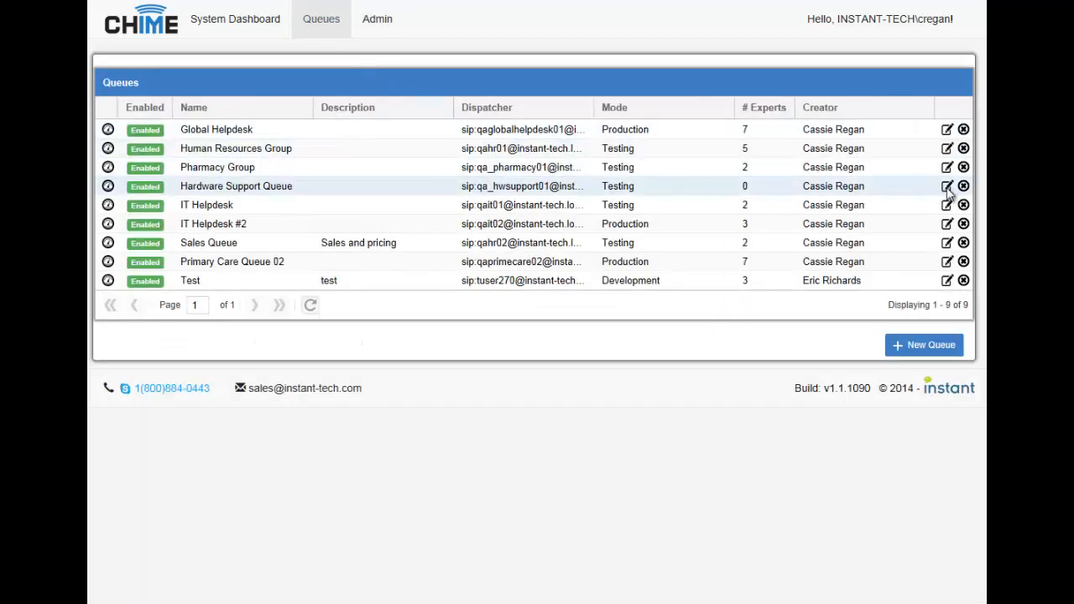
Add three experts on the Hardware Support Queue's People tab and save
{"action": "left_click", "coordinate": [946, 186]}
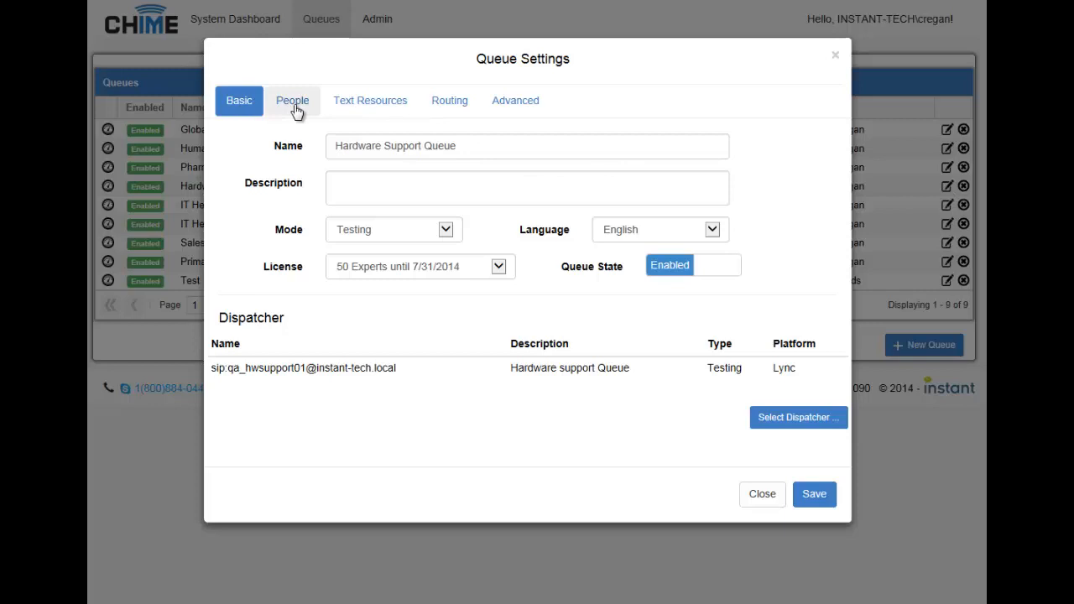
{"action": "left_click", "coordinate": [292, 100]}
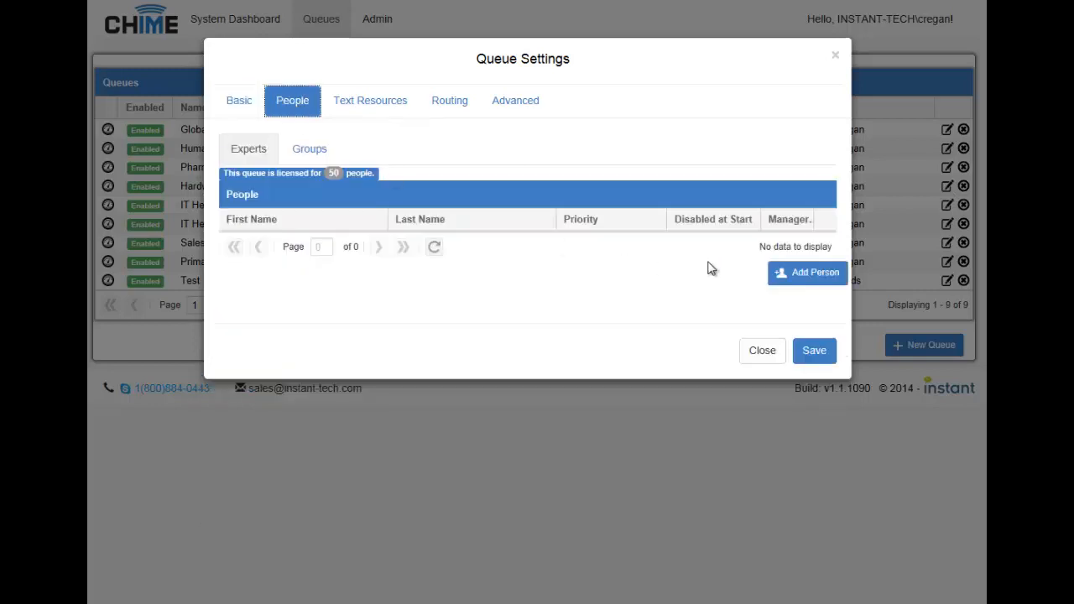
{"action": "left_click", "coordinate": [807, 272]}
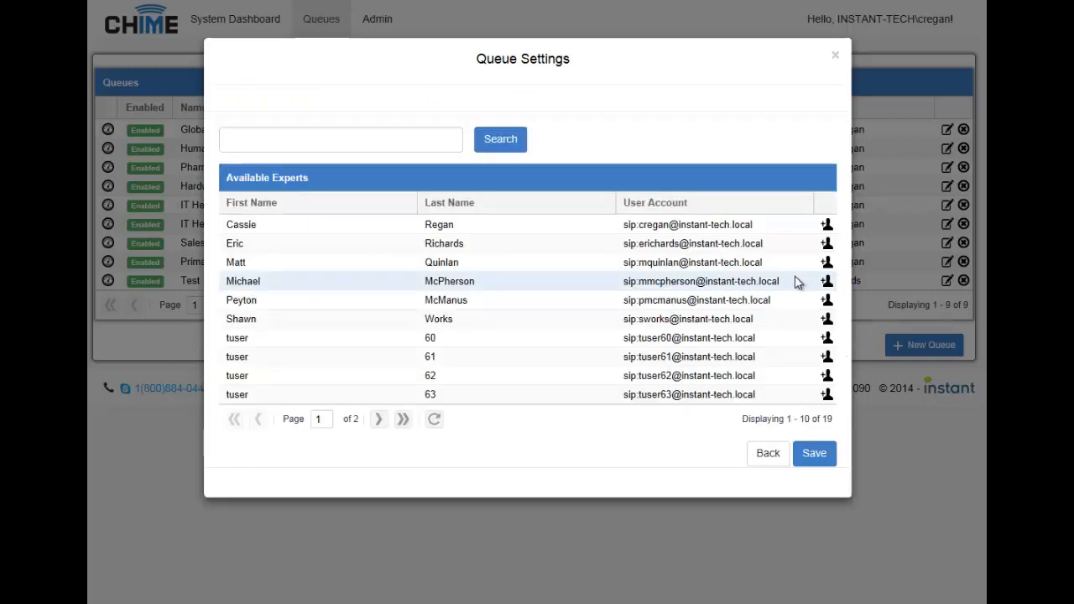
{"action": "left_click", "coordinate": [827, 224]}
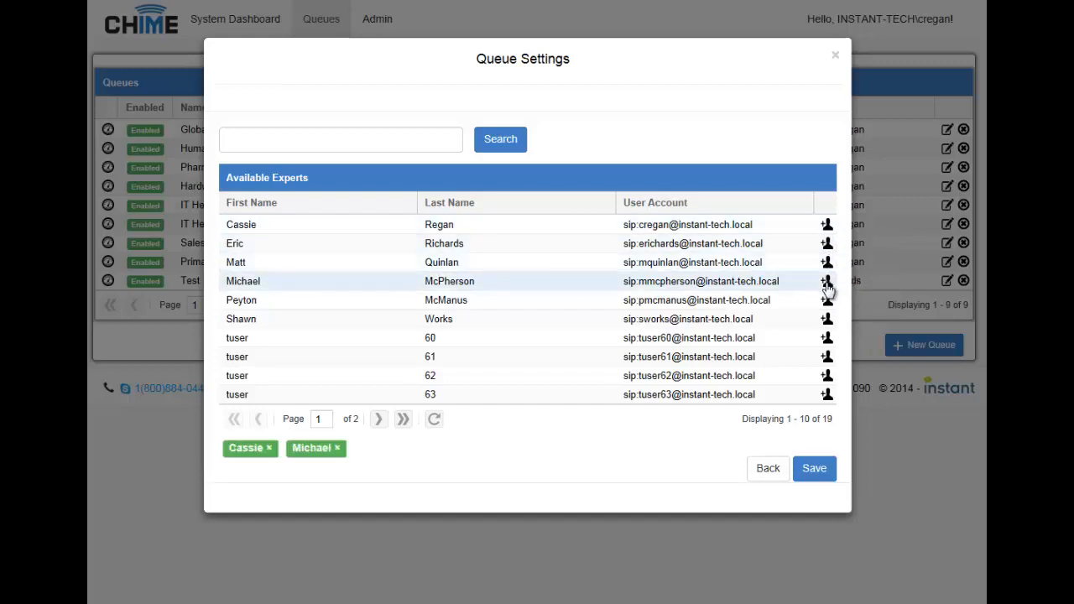
{"action": "mouse_move", "coordinate": [827, 244]}
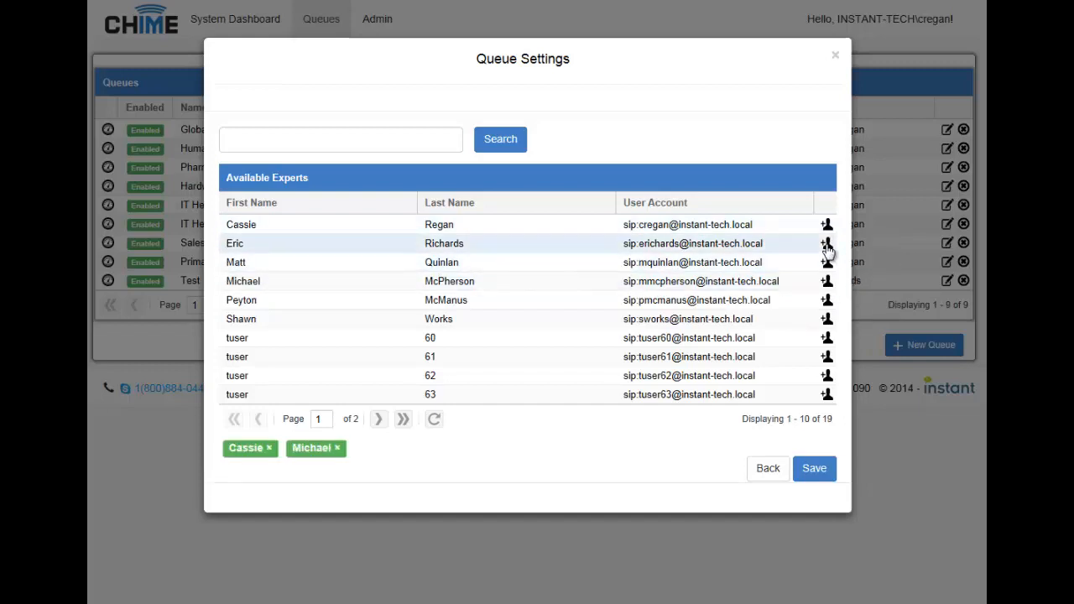
{"action": "left_click", "coordinate": [826, 244]}
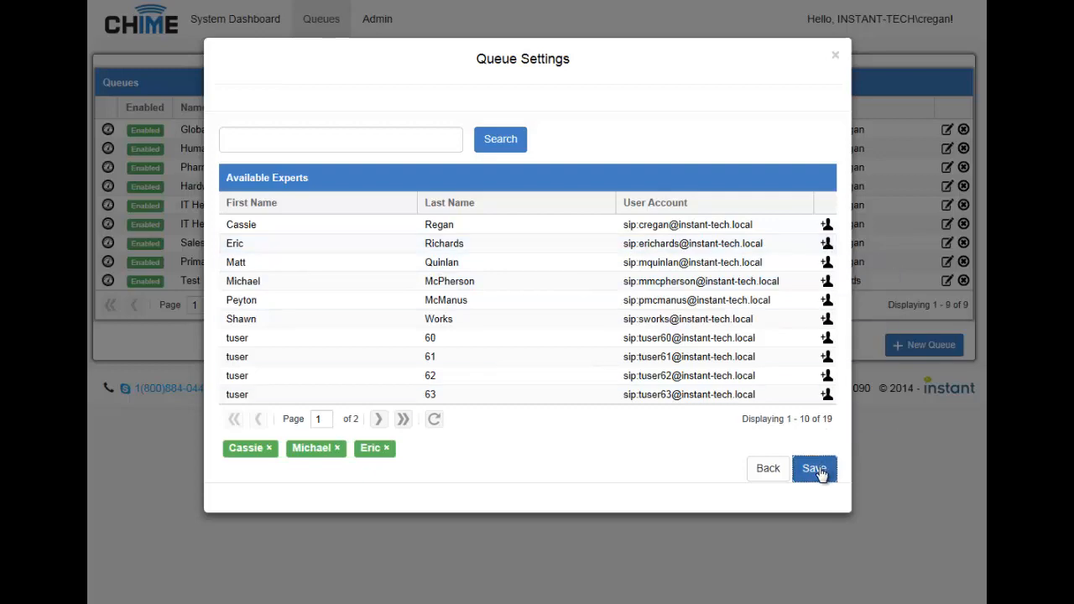
{"action": "left_click", "coordinate": [813, 469]}
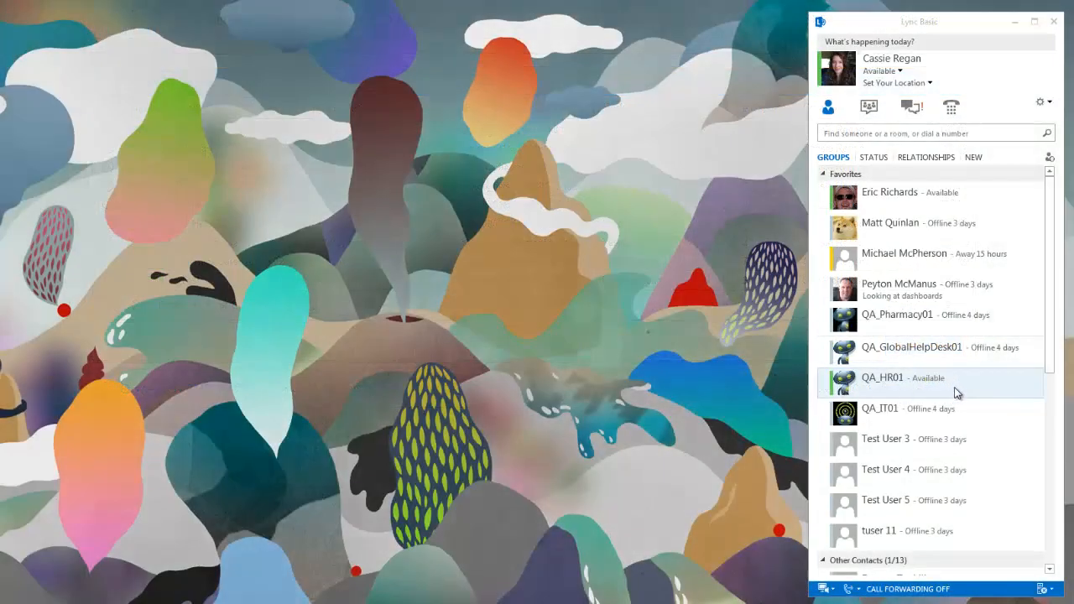
Start an instant message conversation with the QA_HR01 contact
{"action": "double_click", "coordinate": [881, 378]}
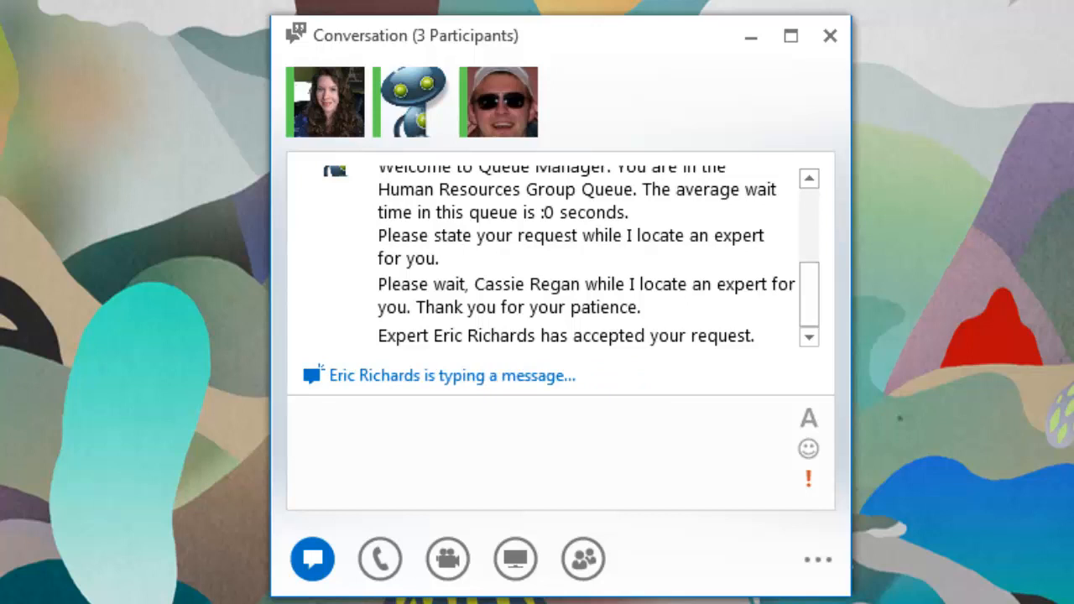
Send 'Hi' to request the password reset, then type the reply 'Great, thanks!'
{"action": "type", "text": "Hi"}
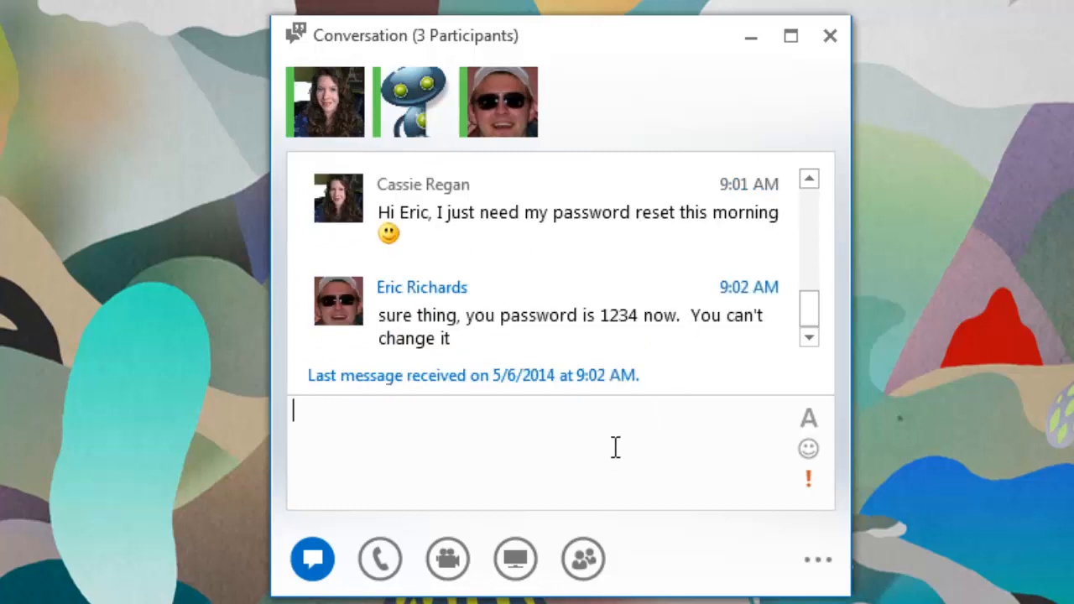
{"action": "type", "text": "Great, thanks!"}
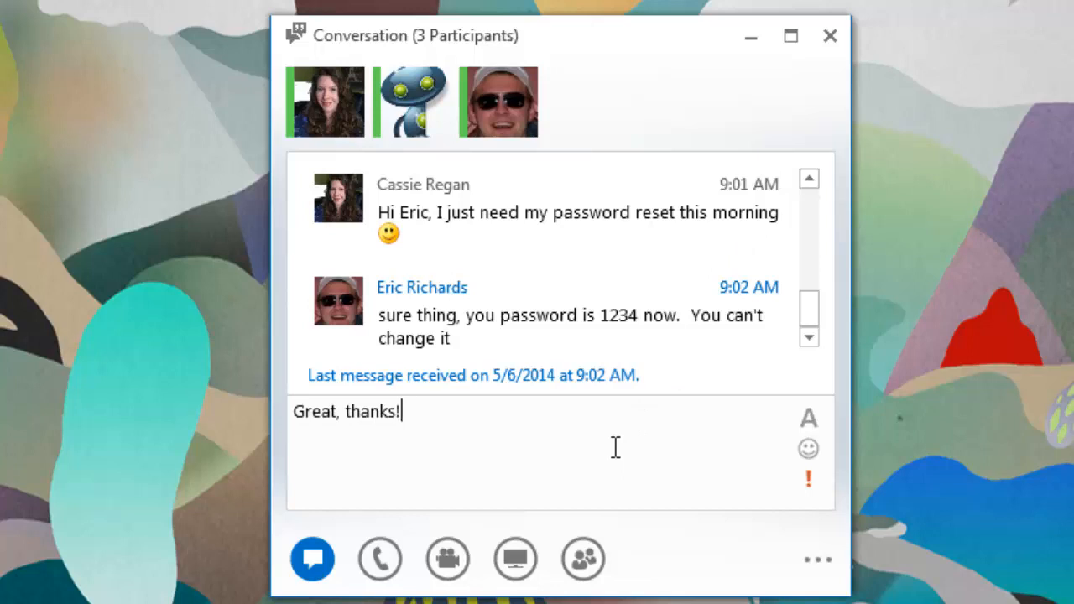